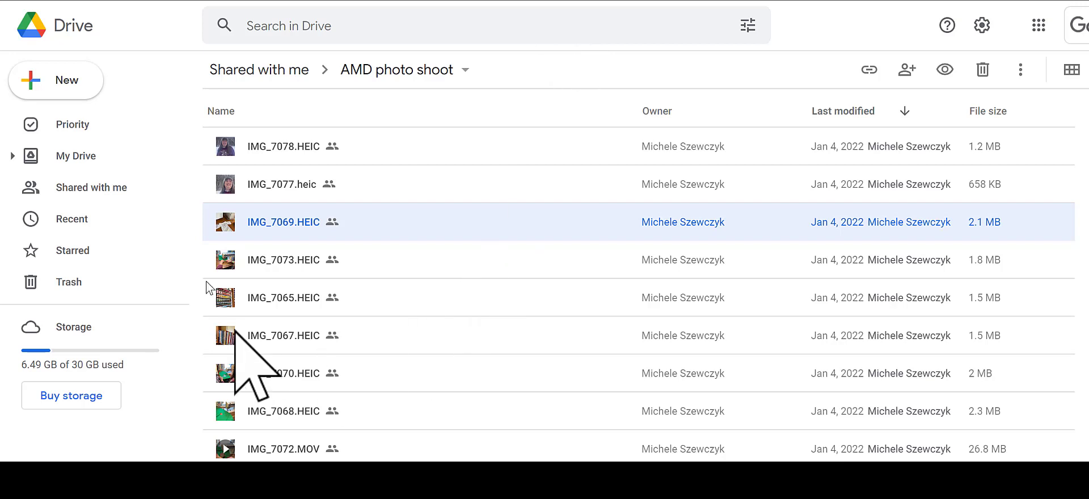
{"action": "mouse_move", "coordinate": [268, 153]}
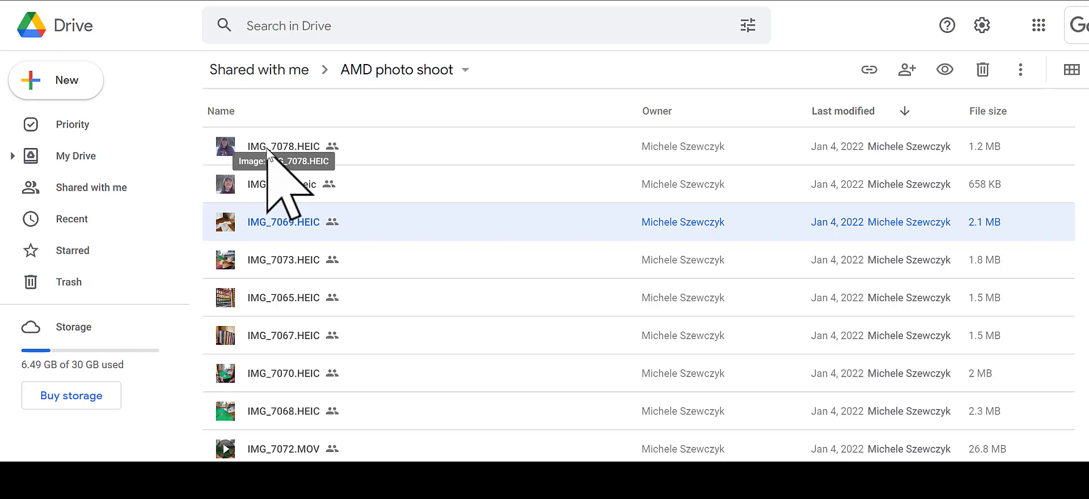
{"action": "mouse_move", "coordinate": [289, 171]}
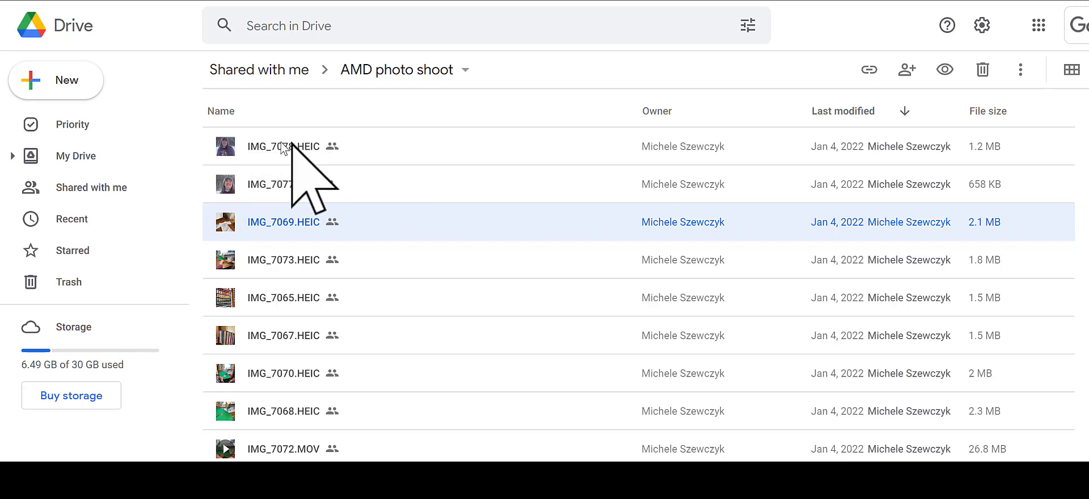
{"action": "mouse_move", "coordinate": [284, 147]}
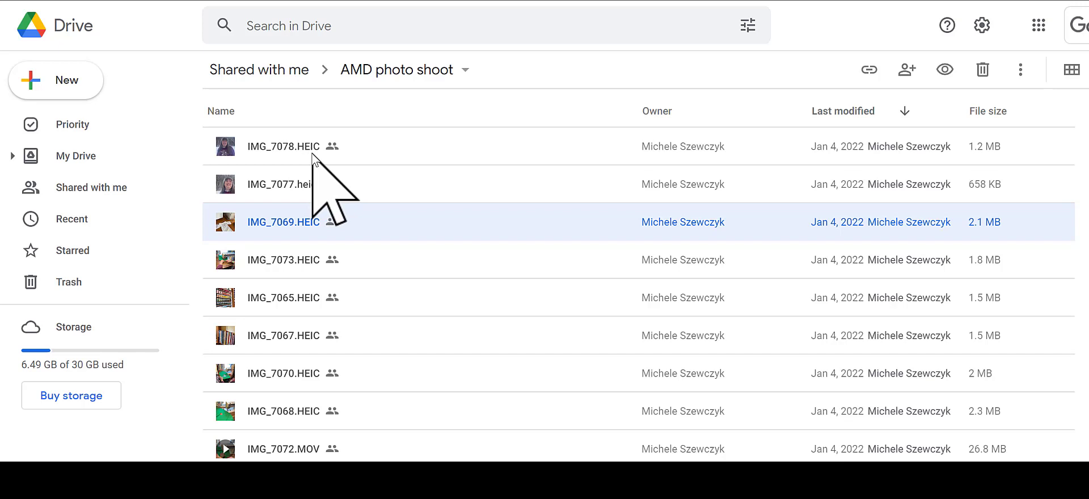
{"action": "mouse_move", "coordinate": [327, 167]}
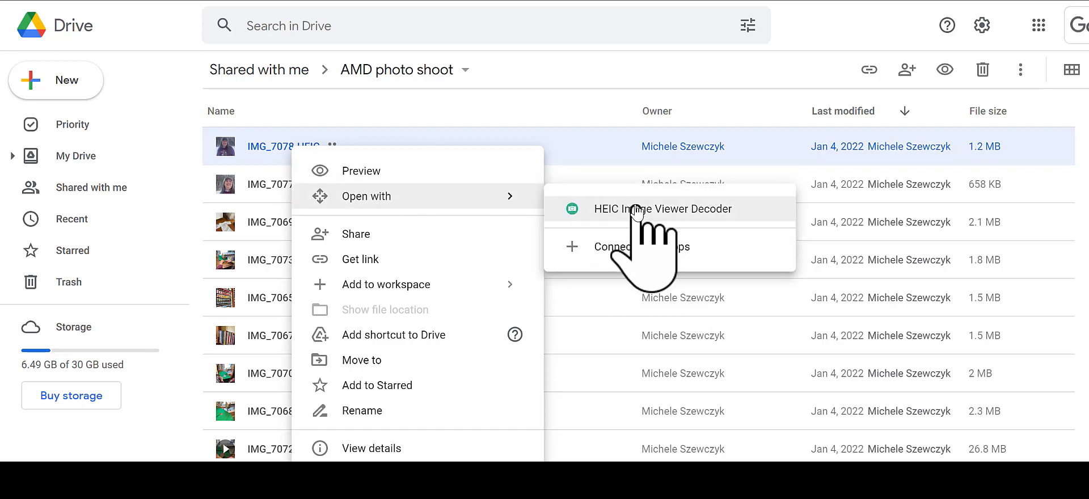
Open IMG_7078.HEIC from Google Drive with the HEIC Image Viewer Decoder app.
{"action": "left_click", "coordinate": [662, 209]}
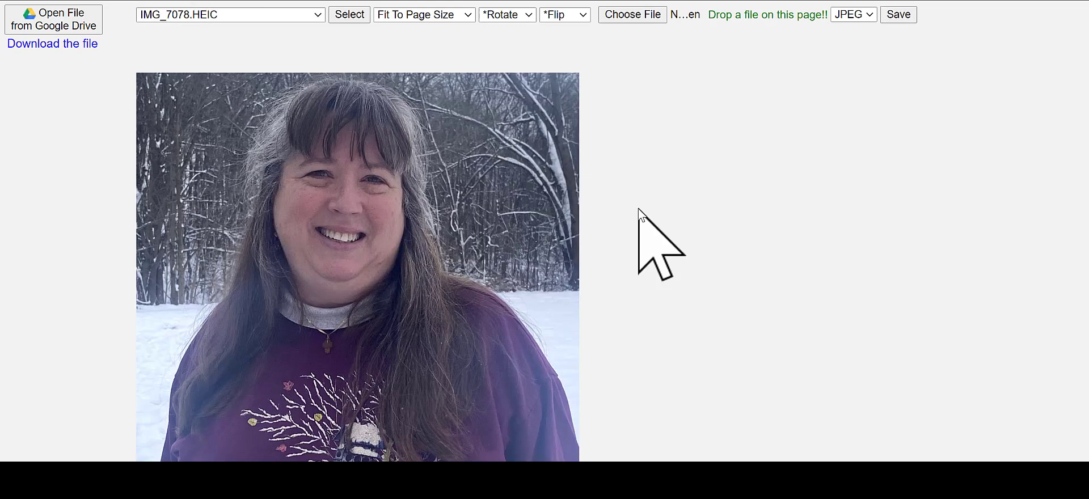
{"action": "mouse_move", "coordinate": [472, 14]}
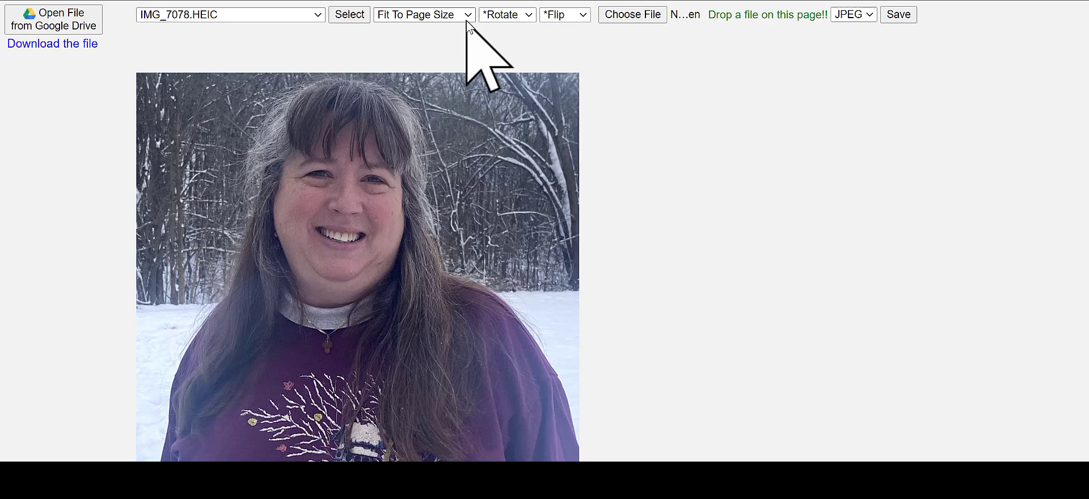
{"action": "left_click", "coordinate": [423, 13]}
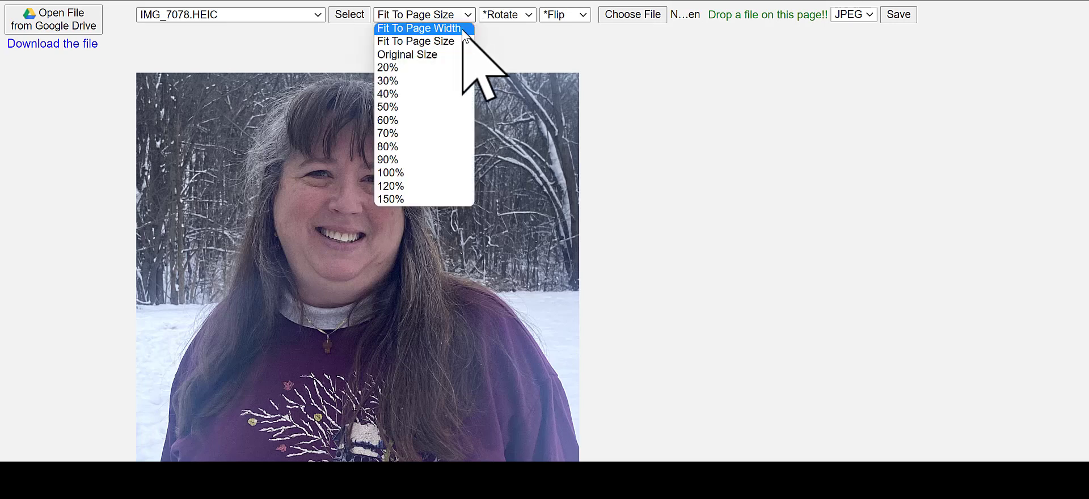
{"action": "left_click", "coordinate": [419, 28]}
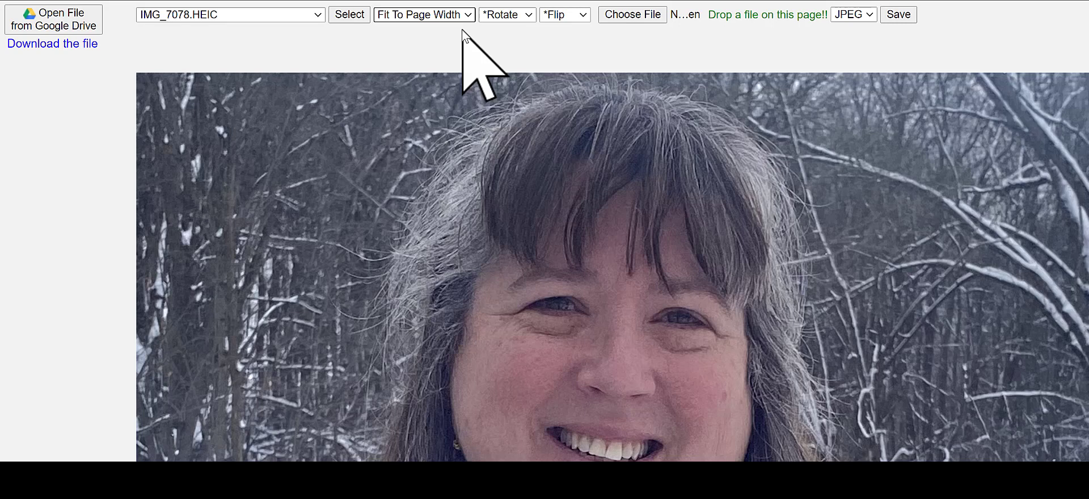
{"action": "left_click", "coordinate": [423, 14]}
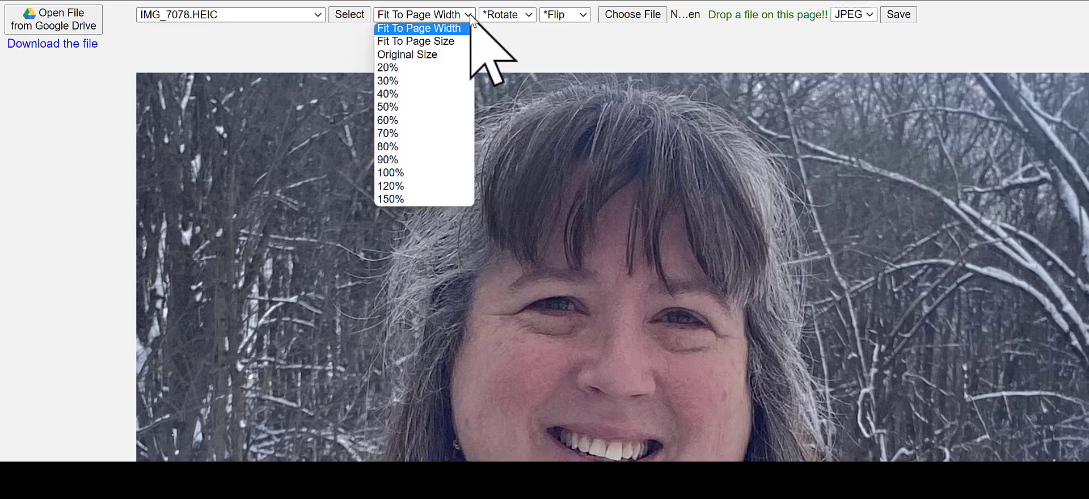
{"action": "mouse_move", "coordinate": [416, 40]}
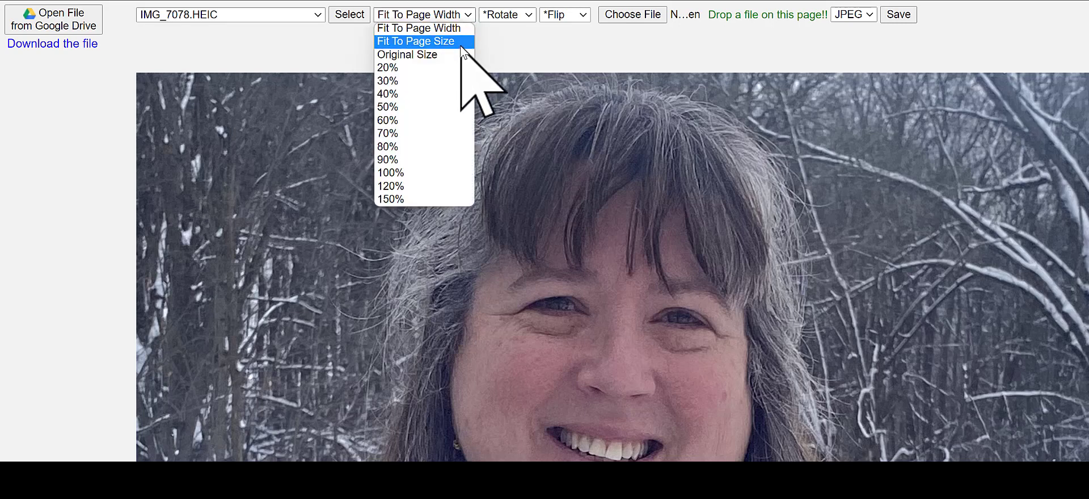
{"action": "left_click", "coordinate": [417, 41]}
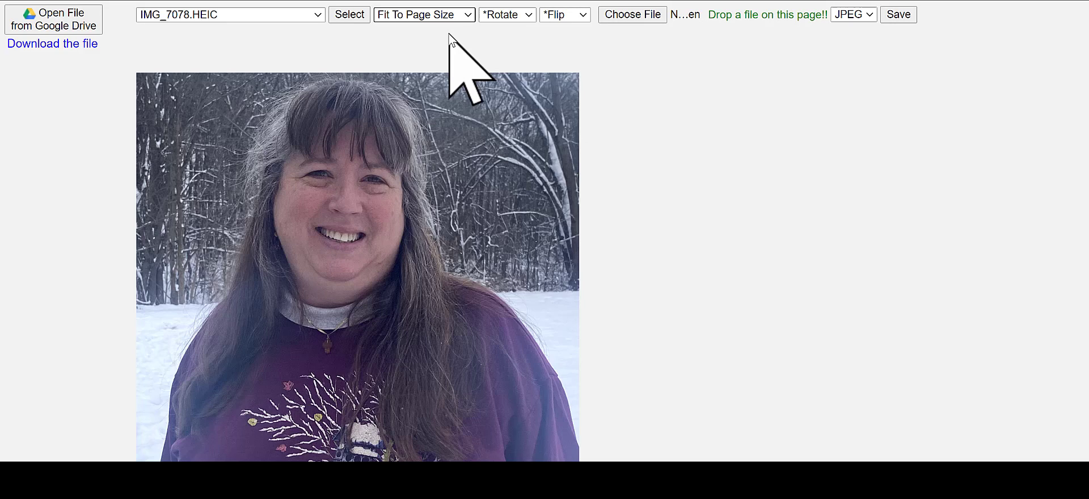
{"action": "mouse_move", "coordinate": [417, 271]}
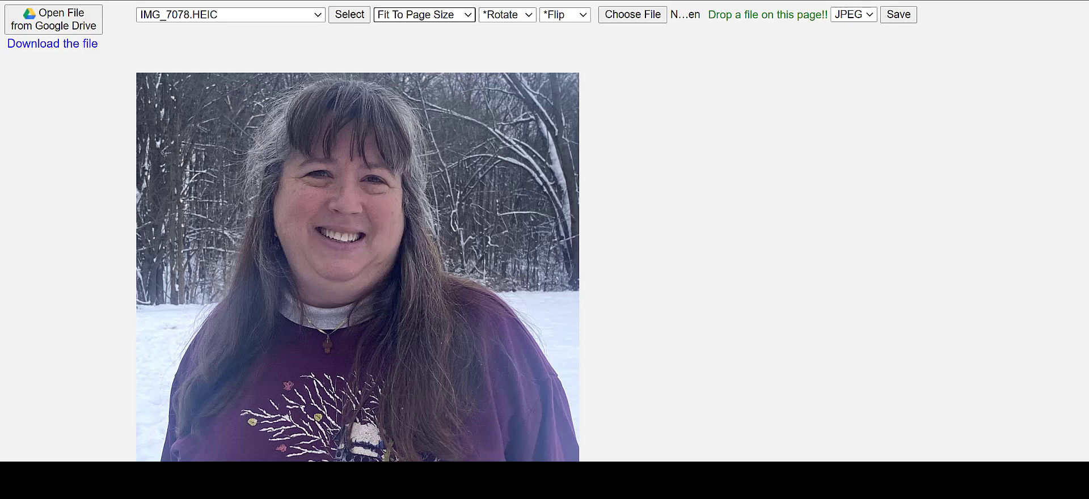
{"action": "mouse_move", "coordinate": [688, 315]}
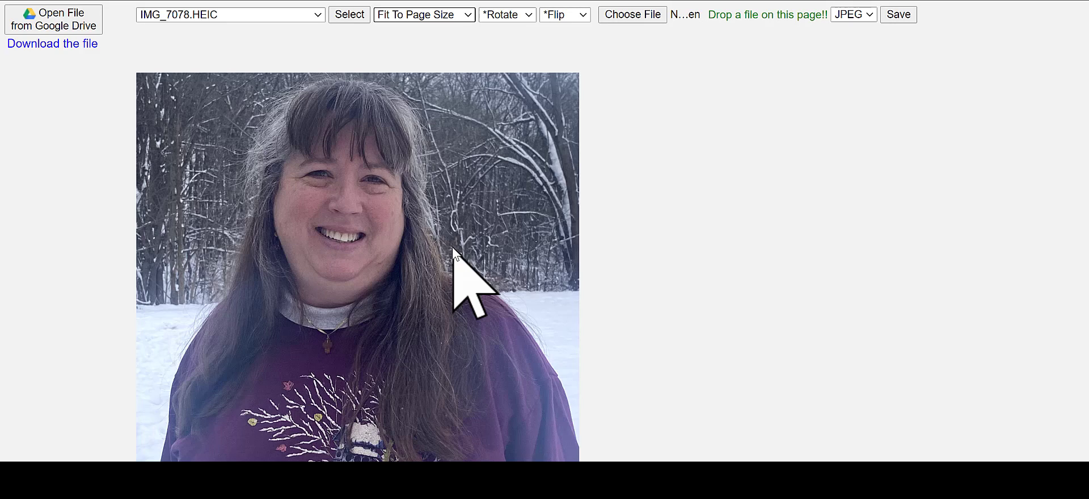
{"action": "mouse_move", "coordinate": [390, 327]}
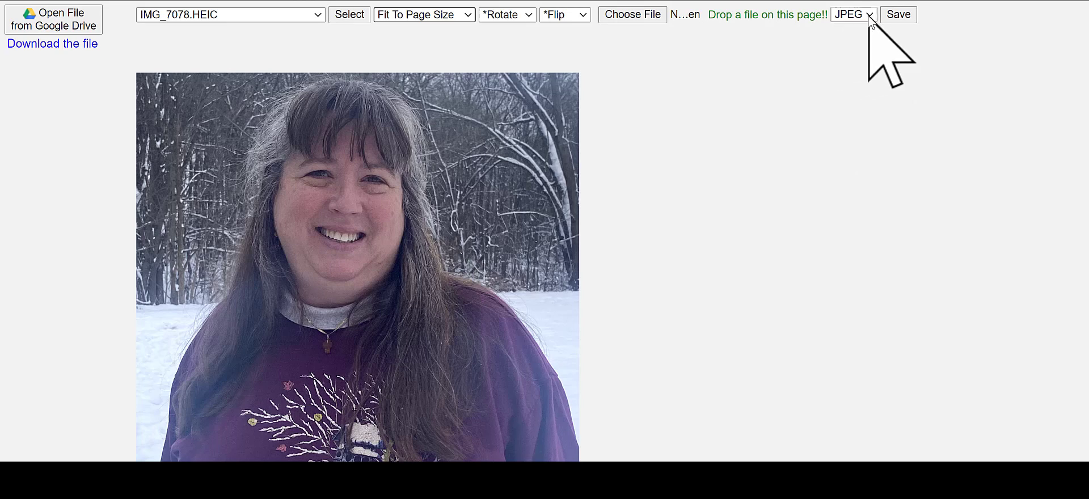
Keep JPEG as the output format and start saving the converted photo.
{"action": "left_click", "coordinate": [852, 13]}
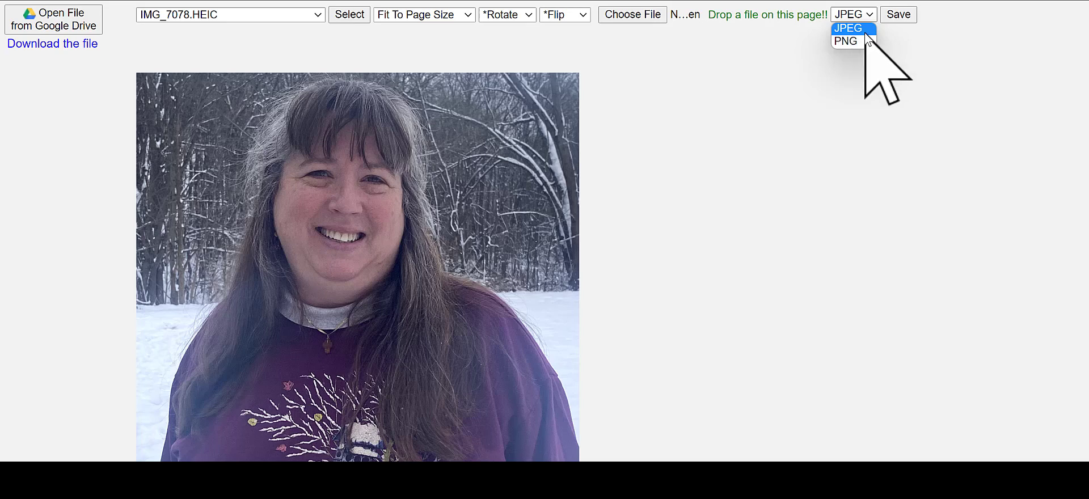
{"action": "mouse_move", "coordinate": [846, 41]}
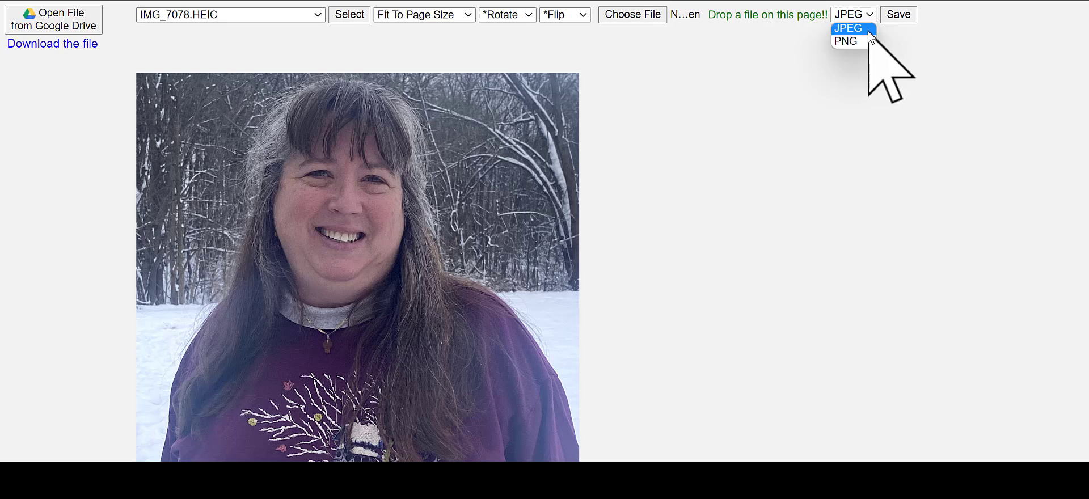
{"action": "left_click", "coordinate": [854, 29]}
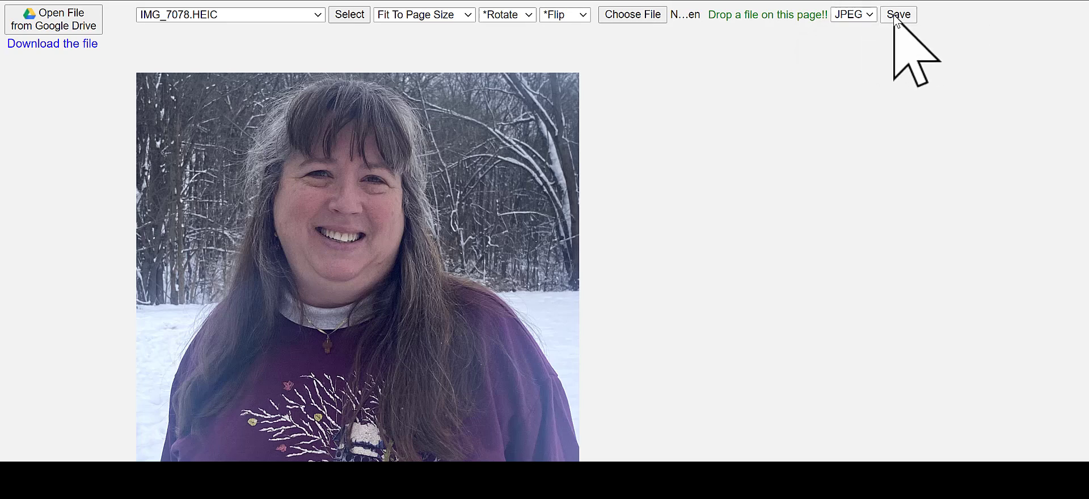
{"action": "left_click", "coordinate": [899, 13]}
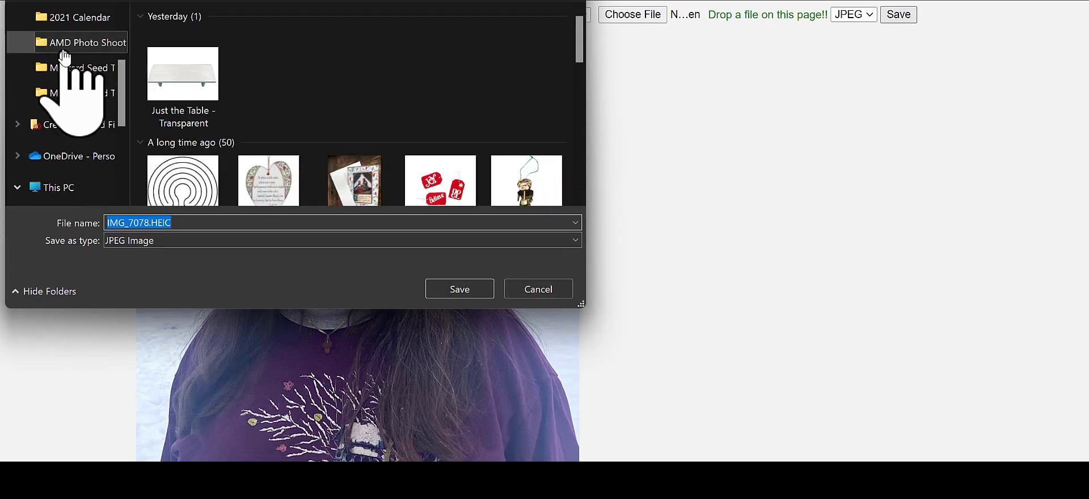
Choose the AMD Photo Shoot folder as the save location in the Save As dialog.
{"action": "left_click", "coordinate": [88, 42]}
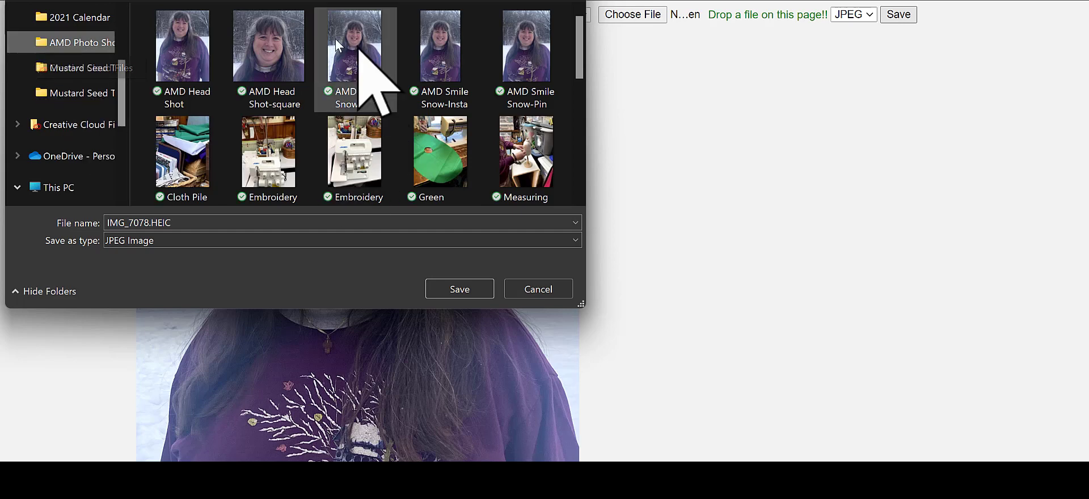
{"action": "mouse_move", "coordinate": [340, 49]}
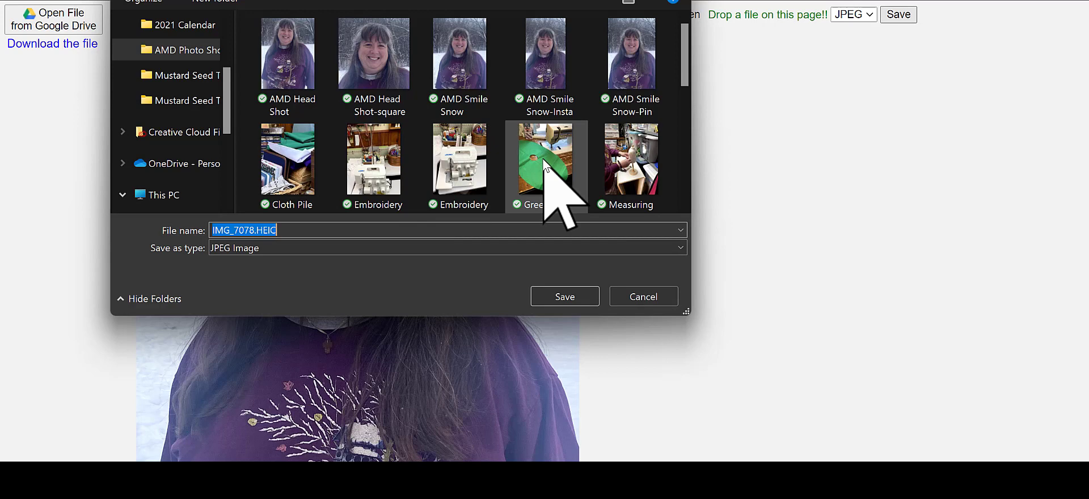
{"action": "scroll", "scroll_direction": "down", "scroll_amount": 3}
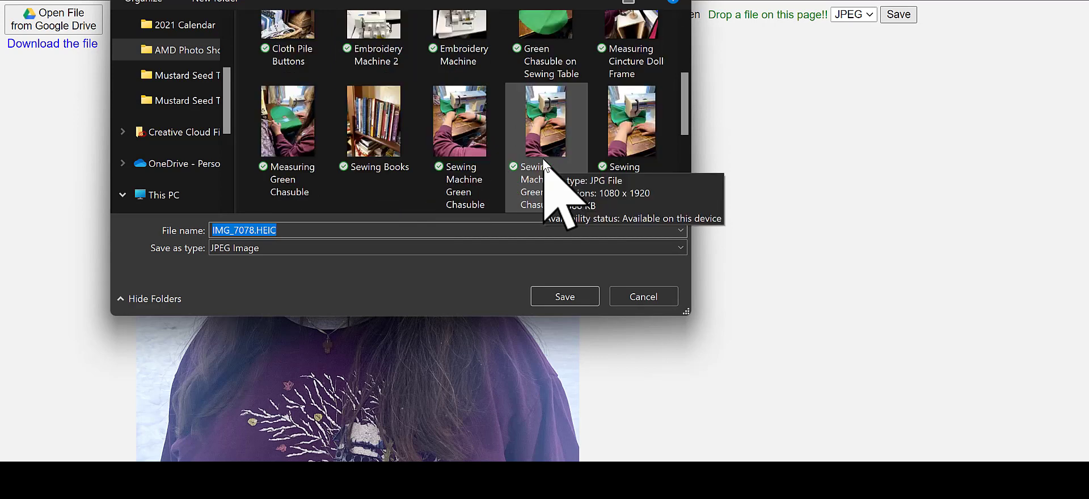
{"action": "mouse_move", "coordinate": [374, 119]}
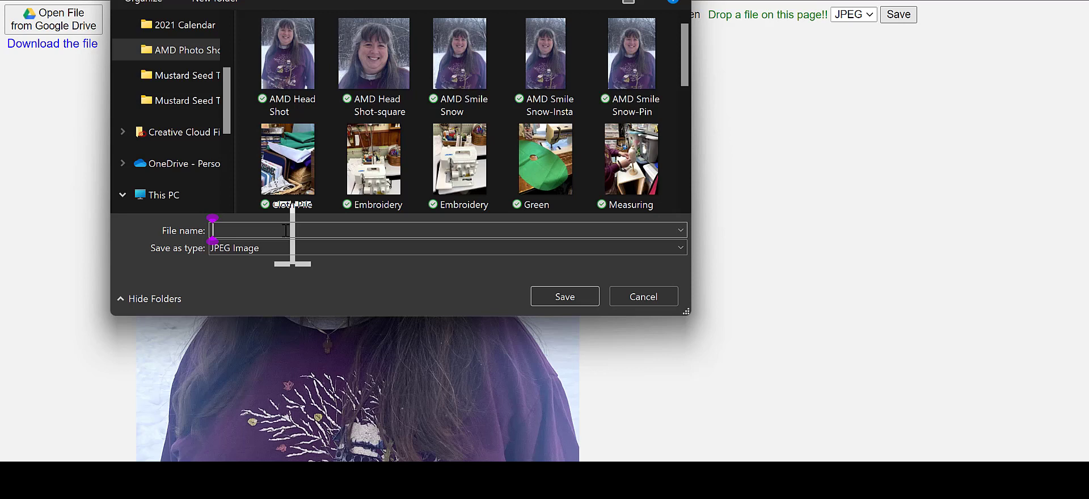
Replace the IMG_7078.HEIC file name with a new name starting 'AMD'.
{"action": "type", "text": "AMD"}
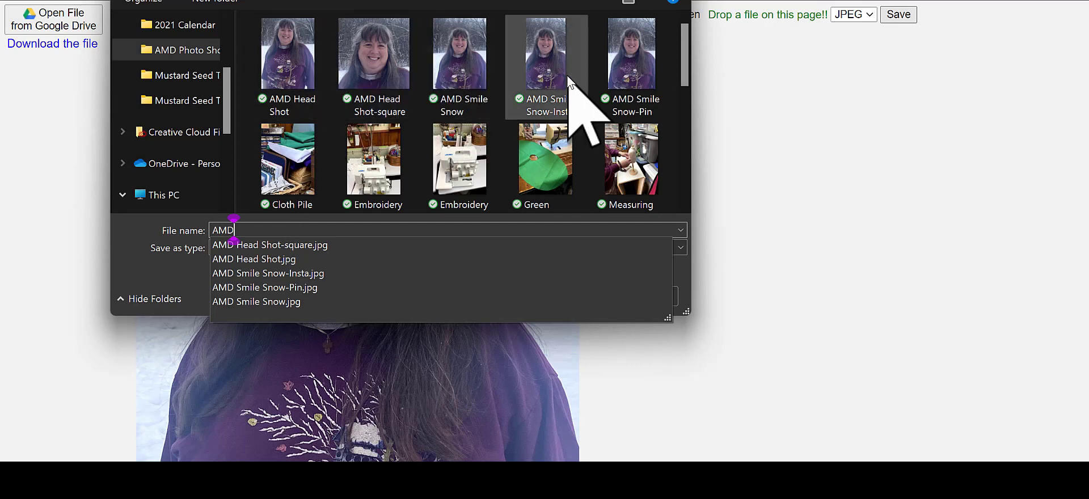
{"action": "mouse_move", "coordinate": [389, 167]}
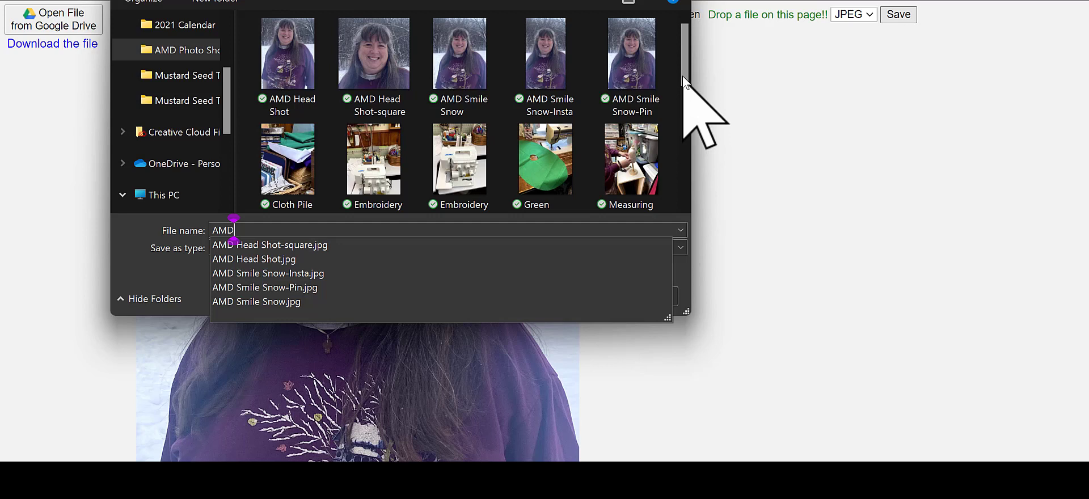
{"action": "mouse_move", "coordinate": [250, 223]}
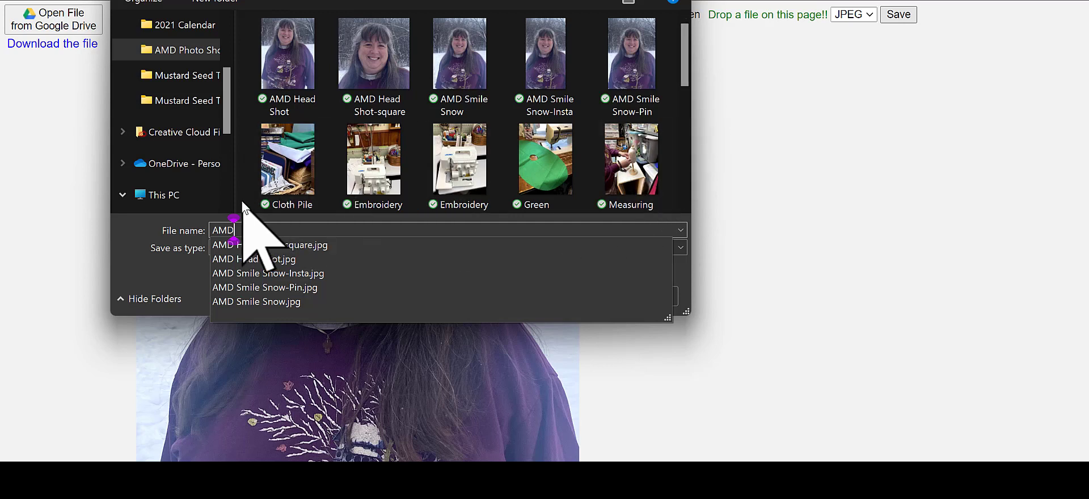